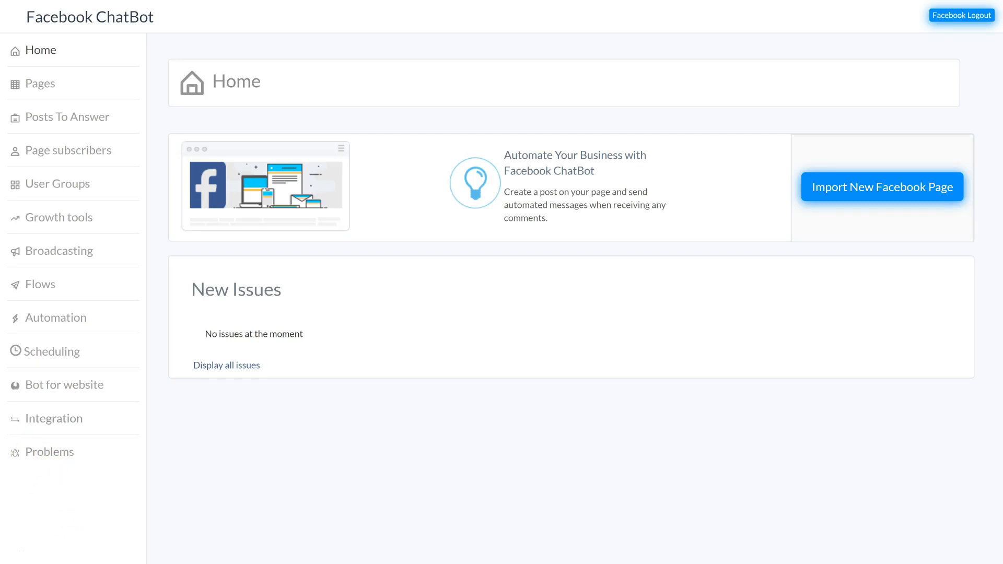
Step: Start a new website bot named 'Testbot' and select The Builderall Nomad page
left_click(64, 385)
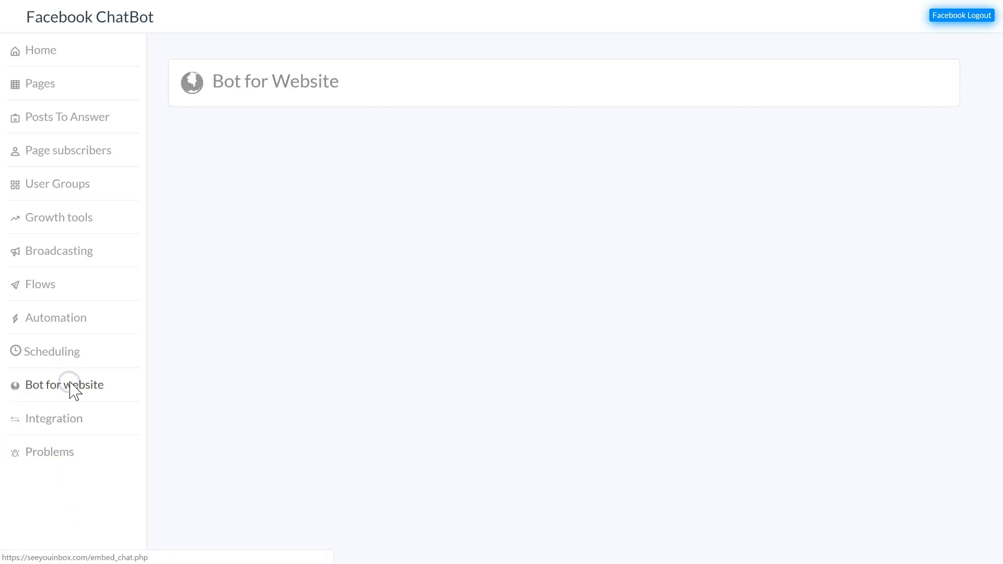
left_click(64, 385)
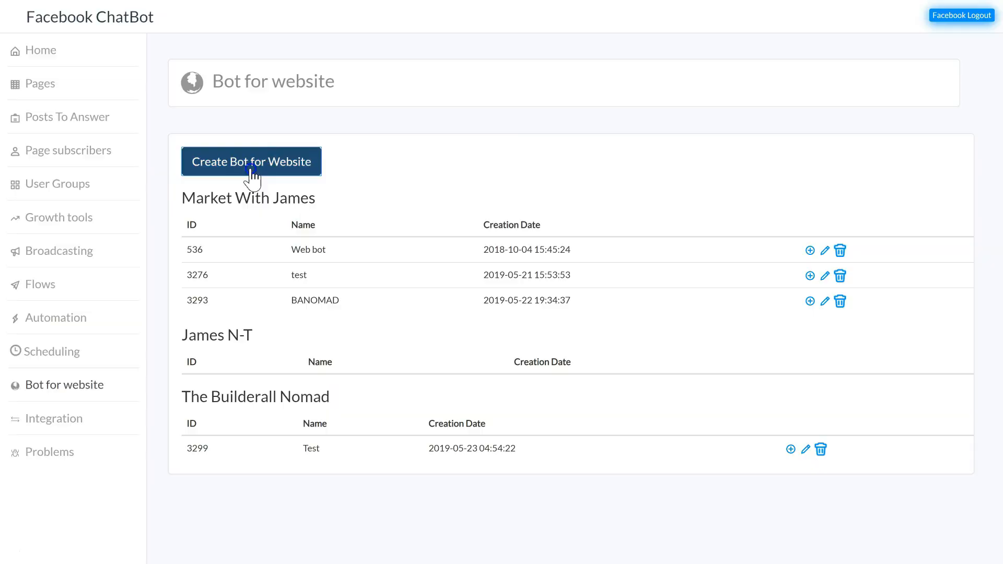
left_click(250, 162)
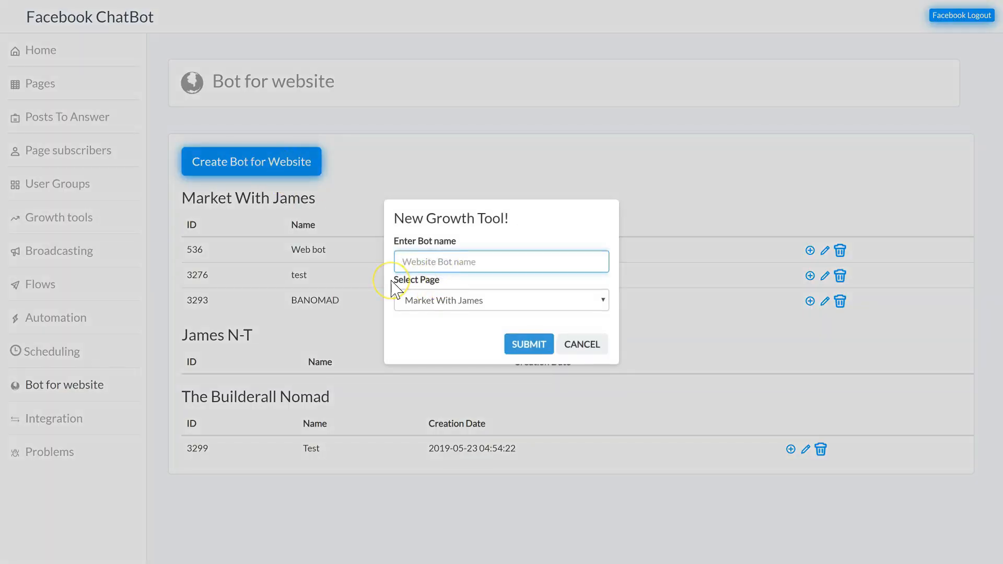
type("Testbot")
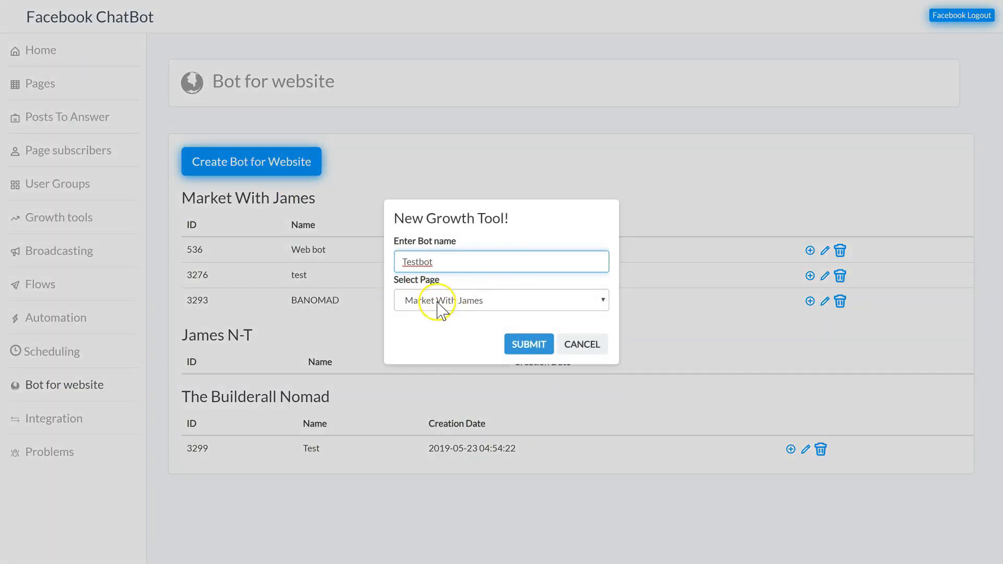
left_click(501, 300)
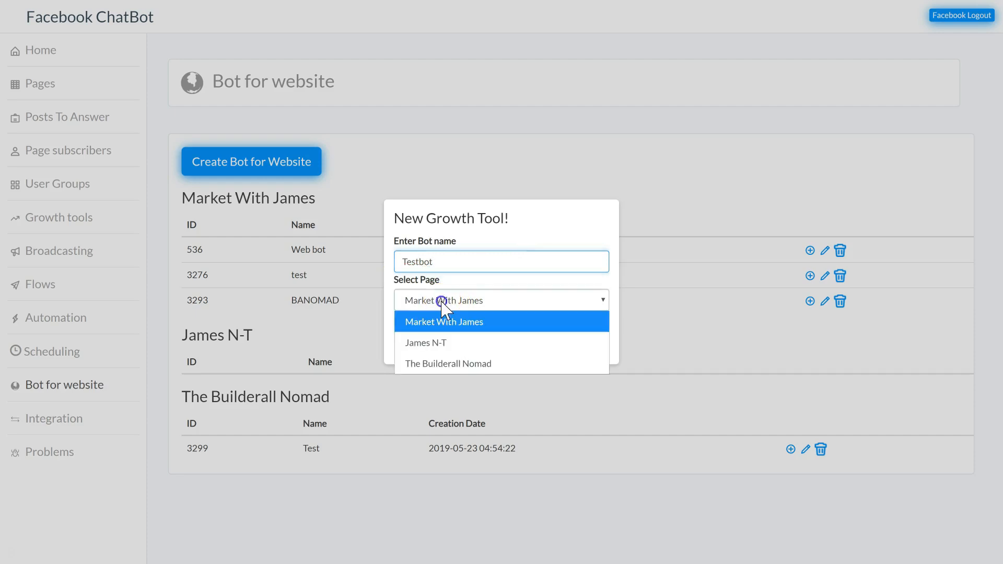
left_click(448, 364)
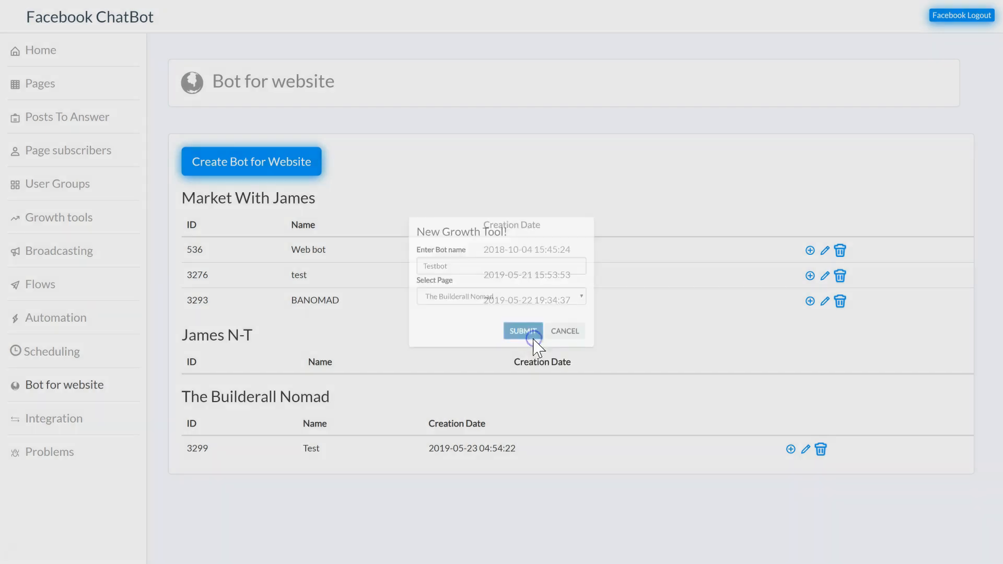
Step: Submit Testbot, set Builderall Leadgeneration Chatbot as its starting flow, and save
left_click(522, 330)
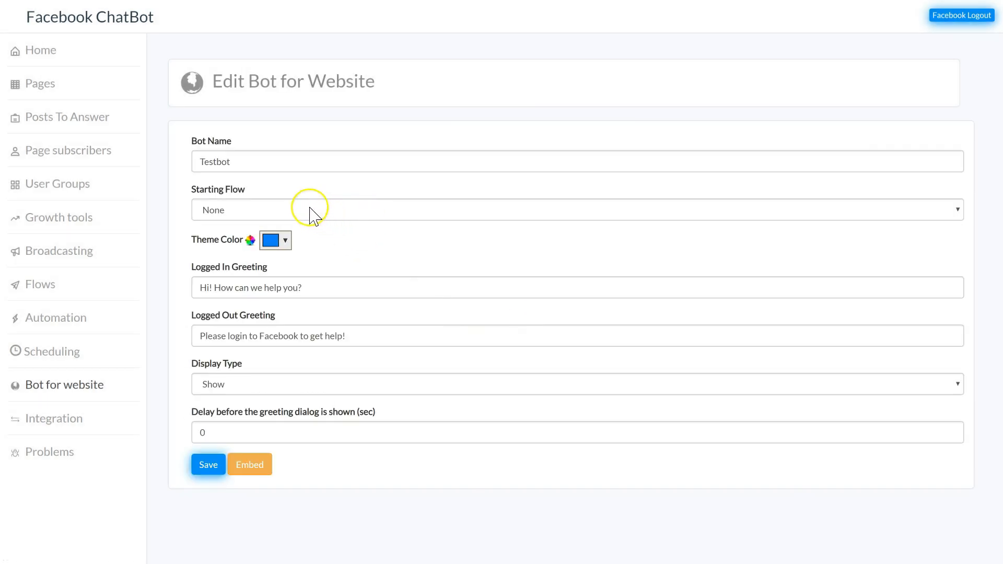
left_click(576, 210)
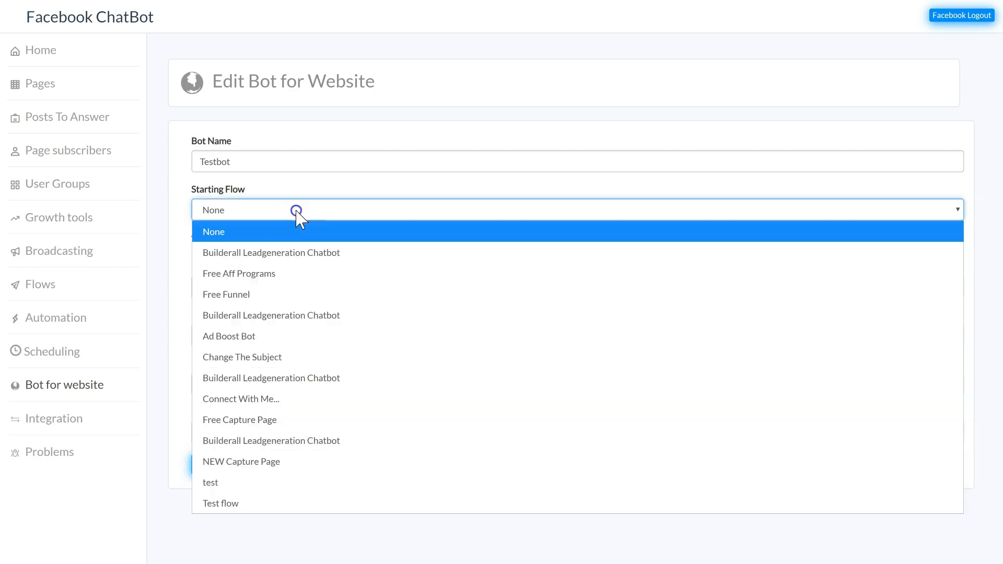
left_click(271, 252)
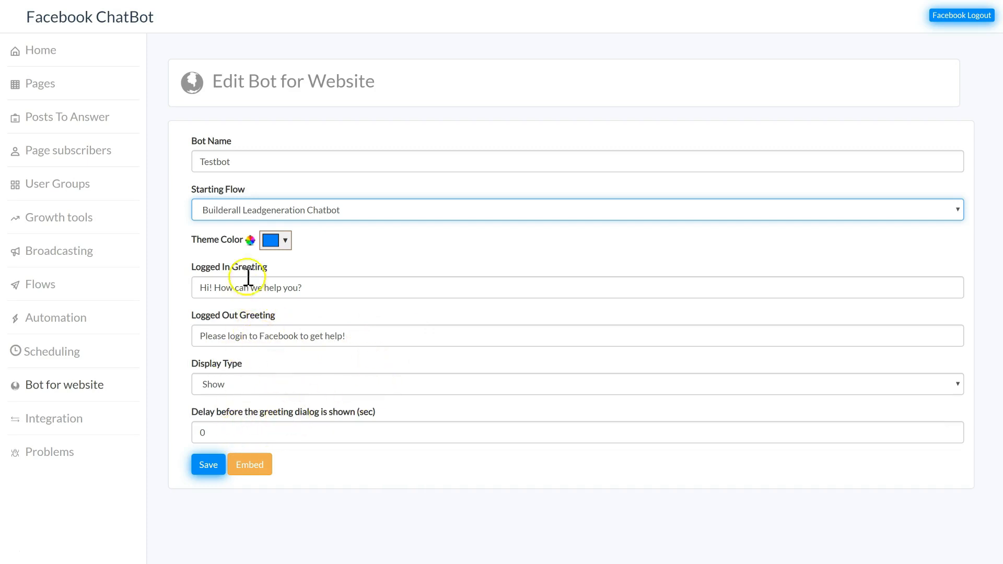
left_click(208, 465)
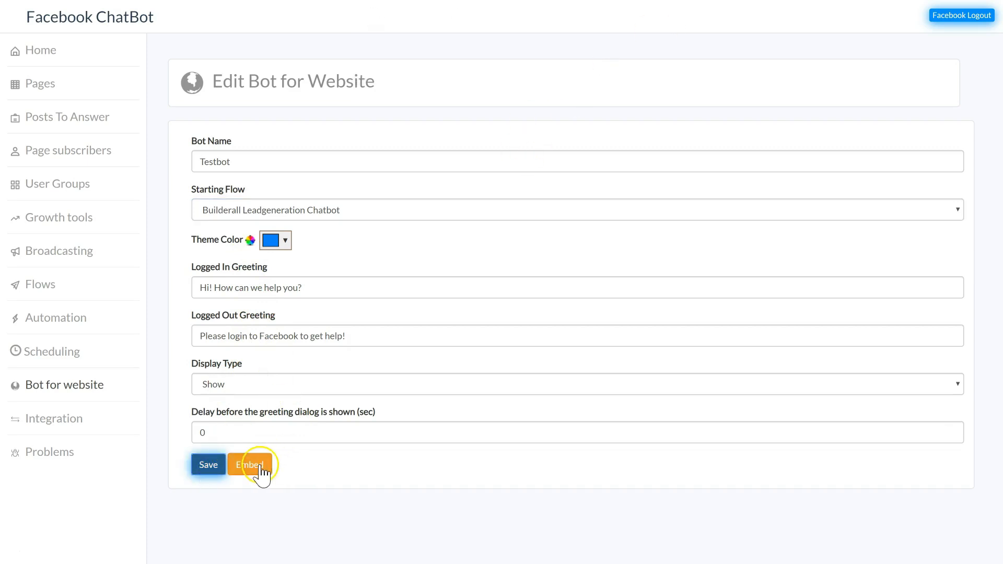
Step: Request Testbot's embed code and follow the How?? link on the no-whitelisted-domain warning
left_click(250, 465)
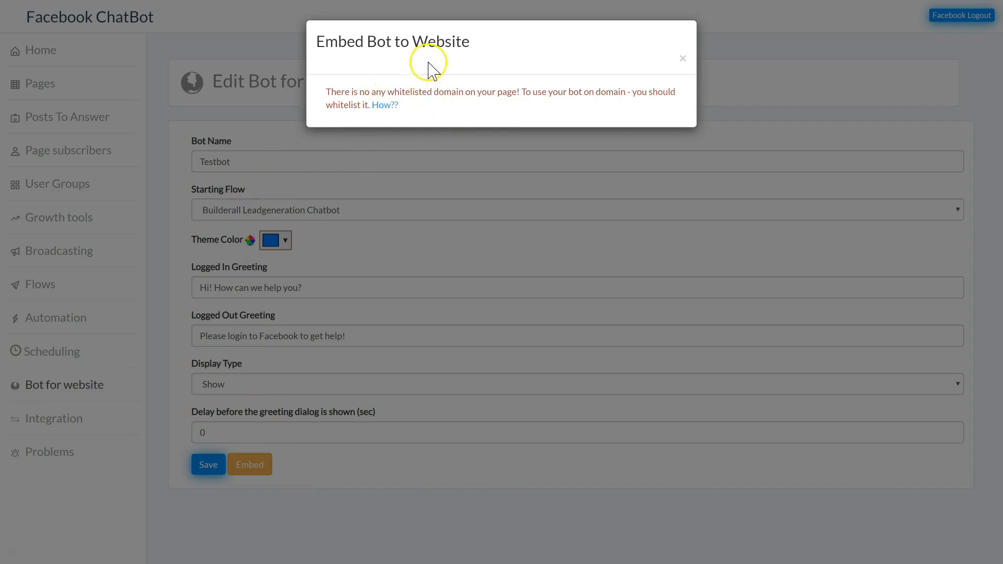
mouse_move(422, 87)
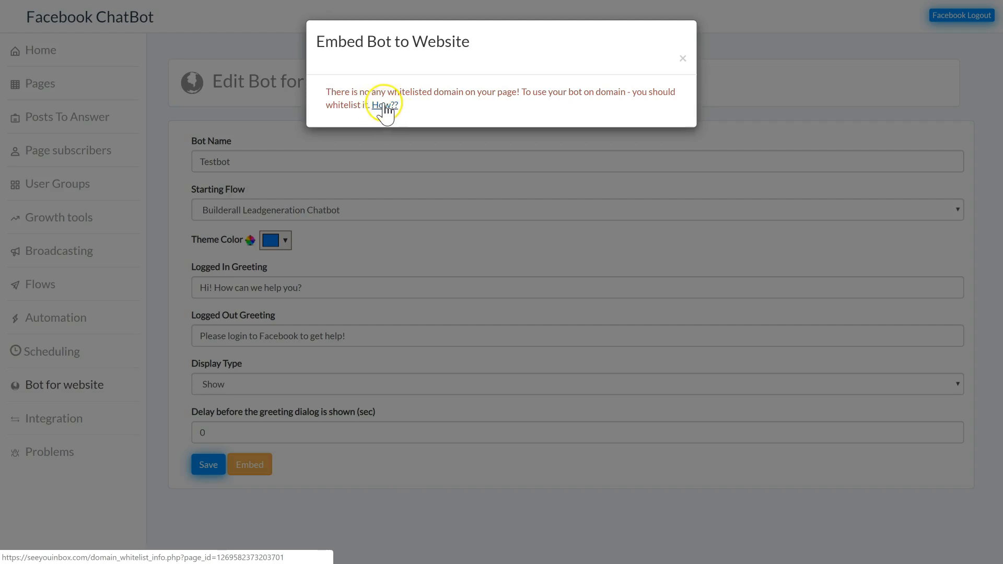
left_click(387, 105)
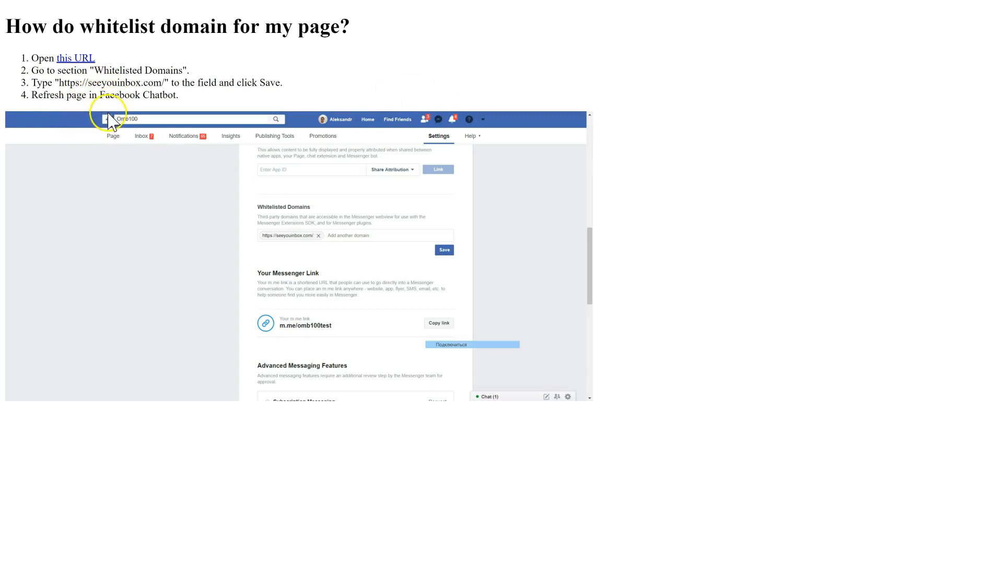
mouse_move(142, 54)
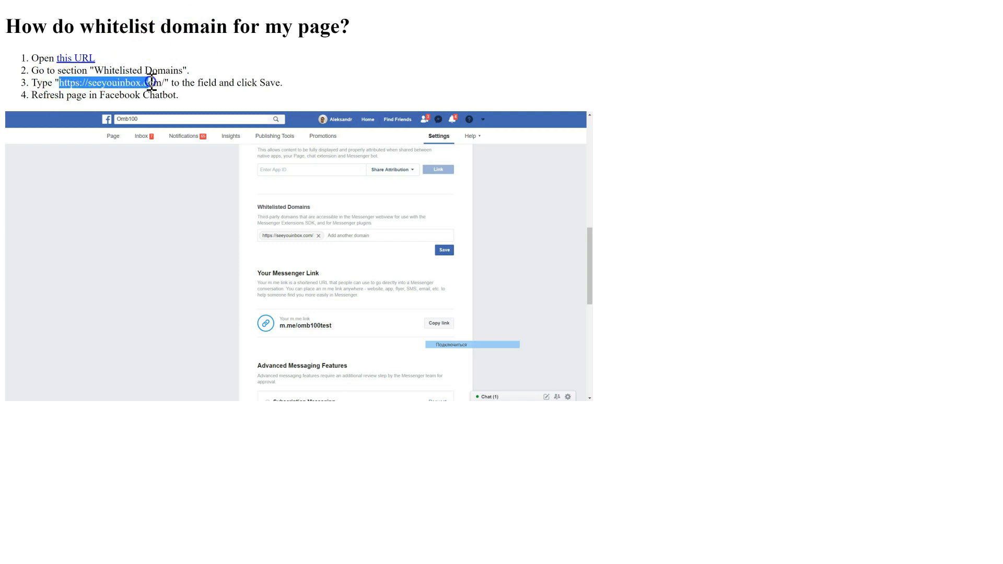
right_click(150, 83)
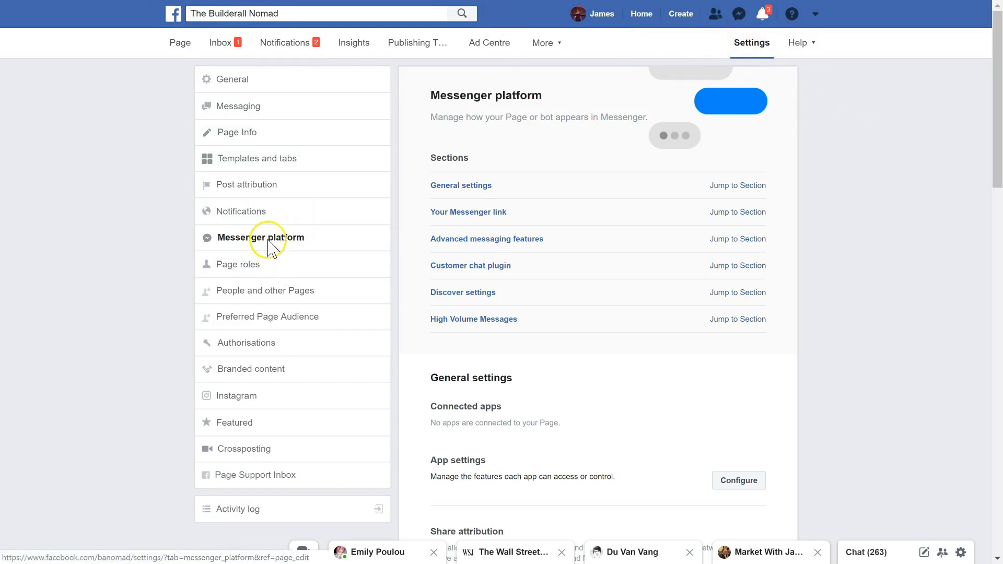
scroll("down", 3)
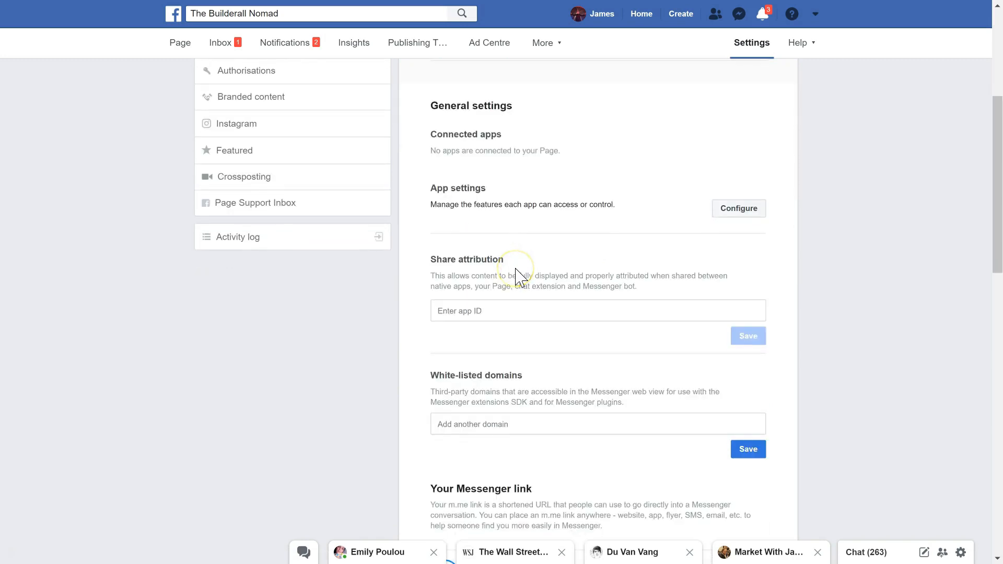
scroll("down", 3)
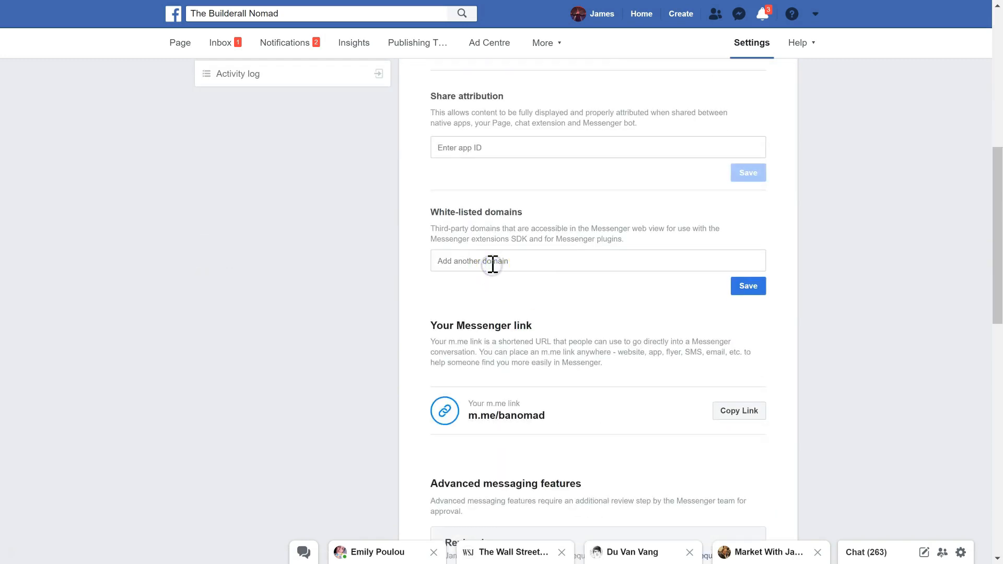
type("https://seeyou.inbox.com/")
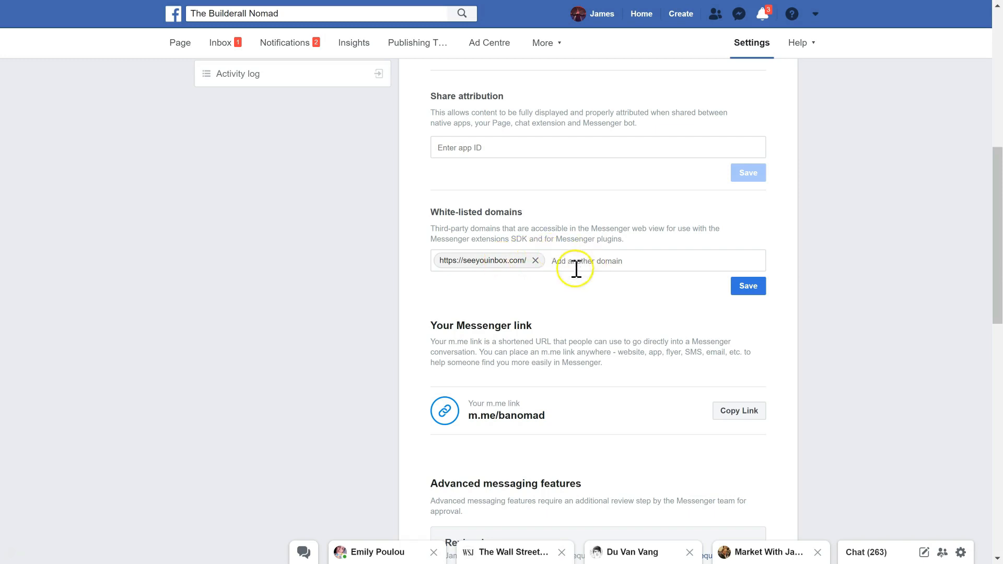
mouse_move(584, 279)
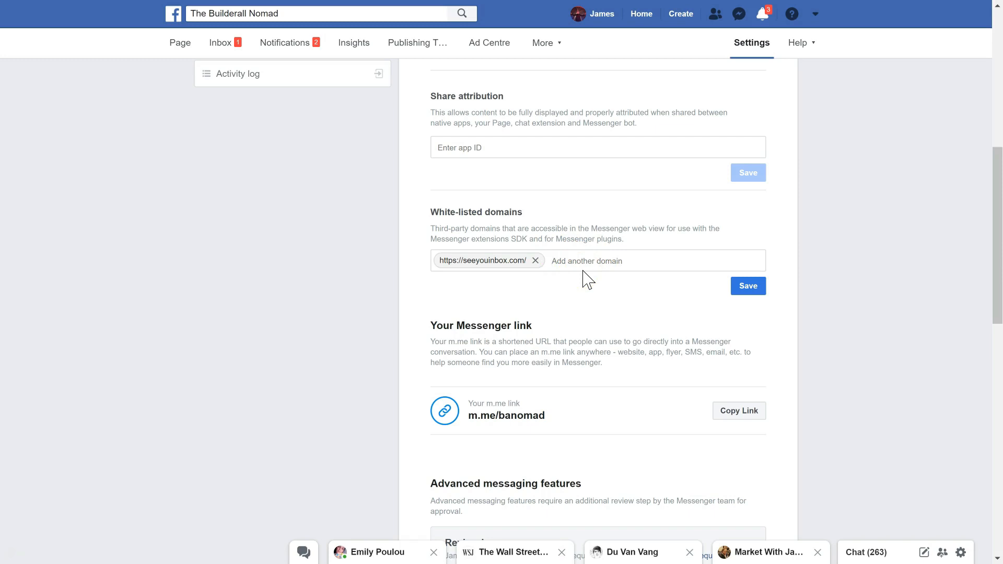
type("https://banomad.com")
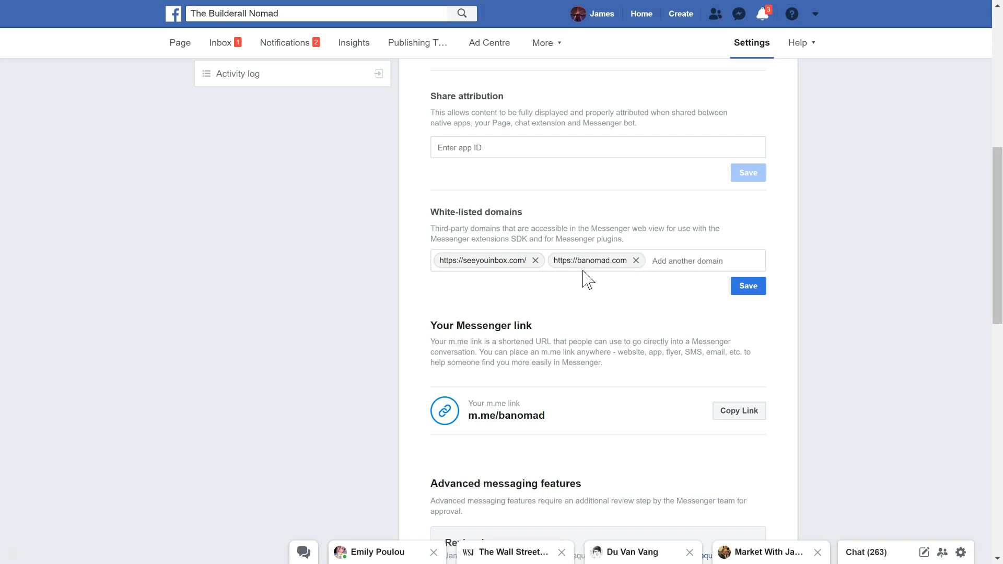
left_click(688, 261)
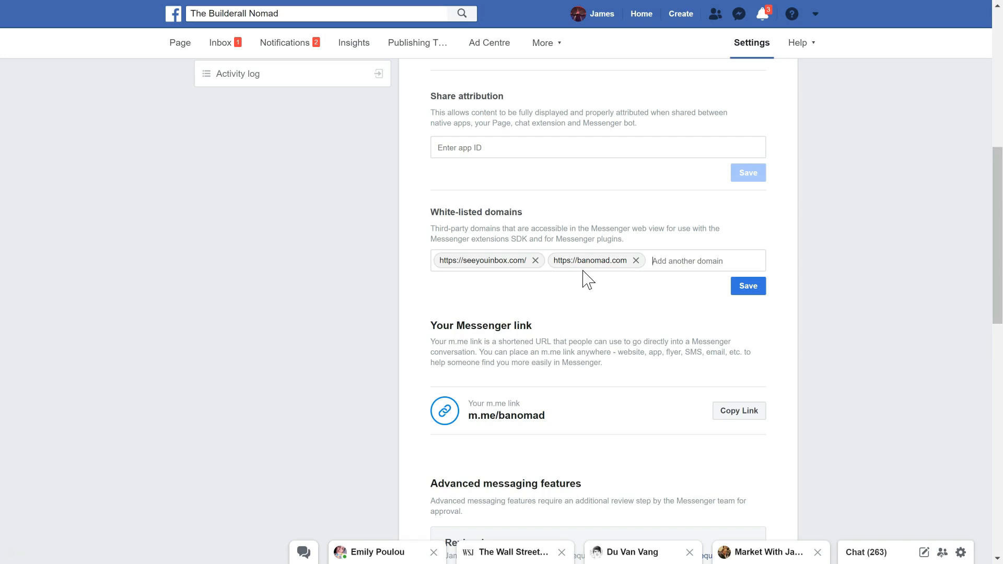
type("https://")
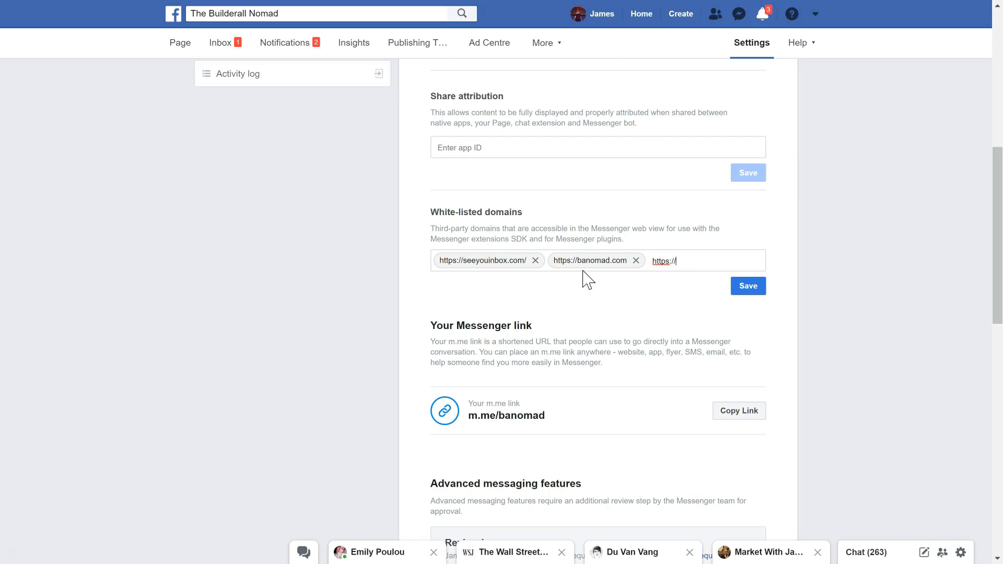
type("www.")
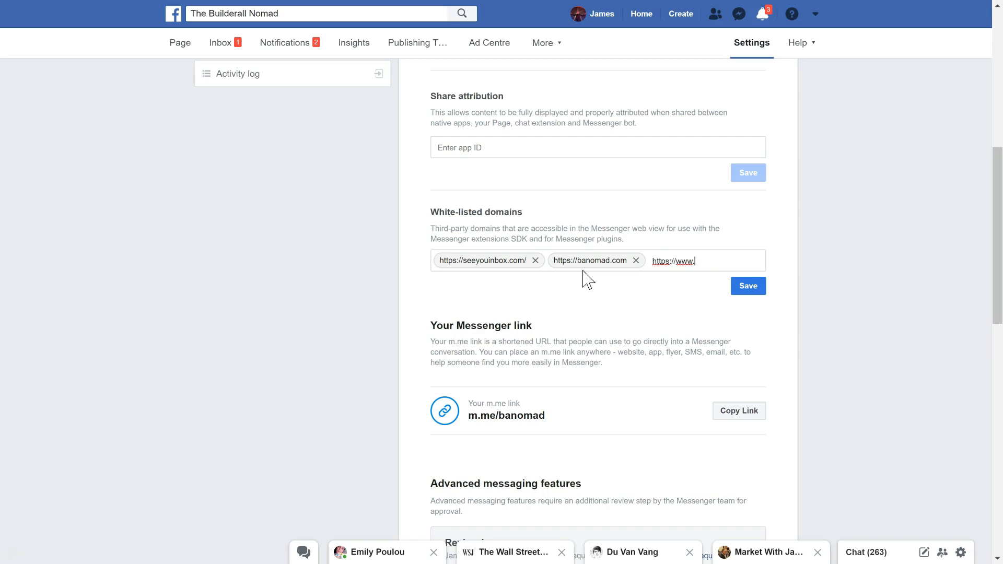
type("banomad.c")
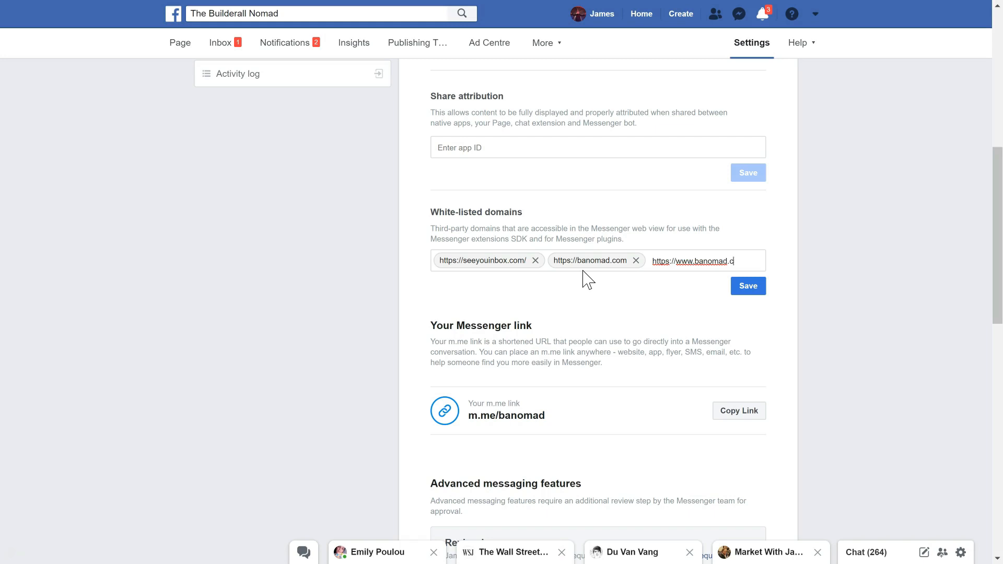
key("Enter")
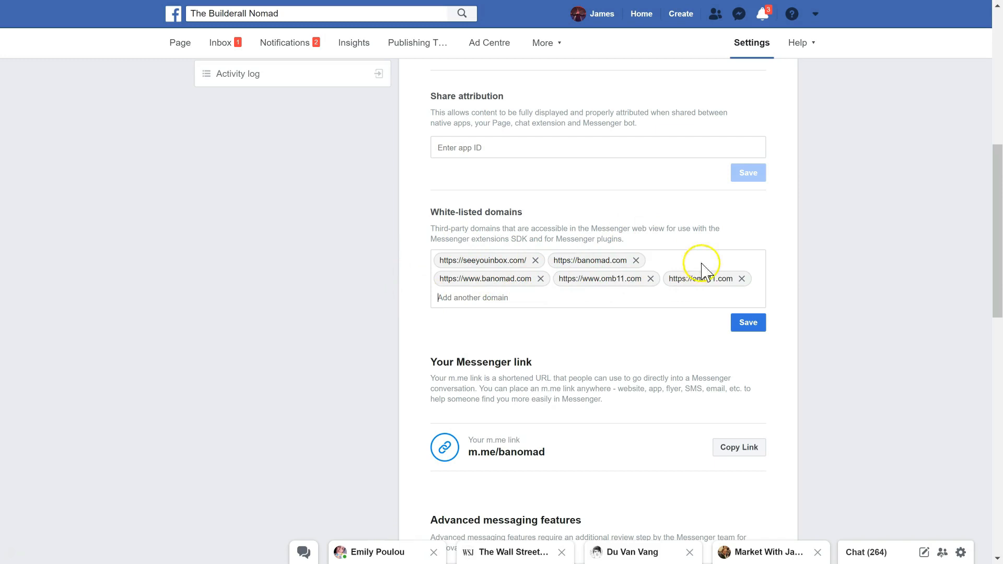
left_click(747, 322)
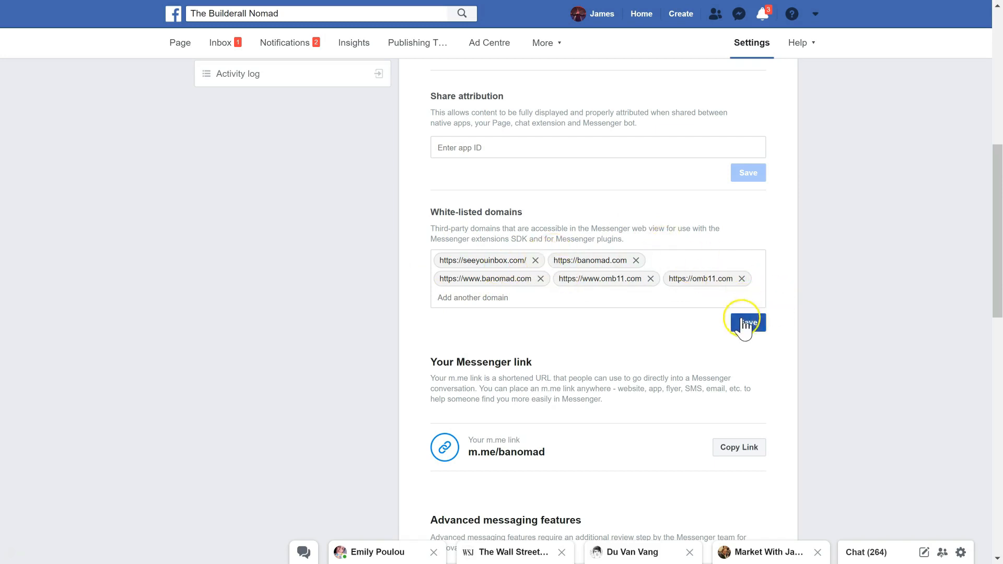
left_click(747, 323)
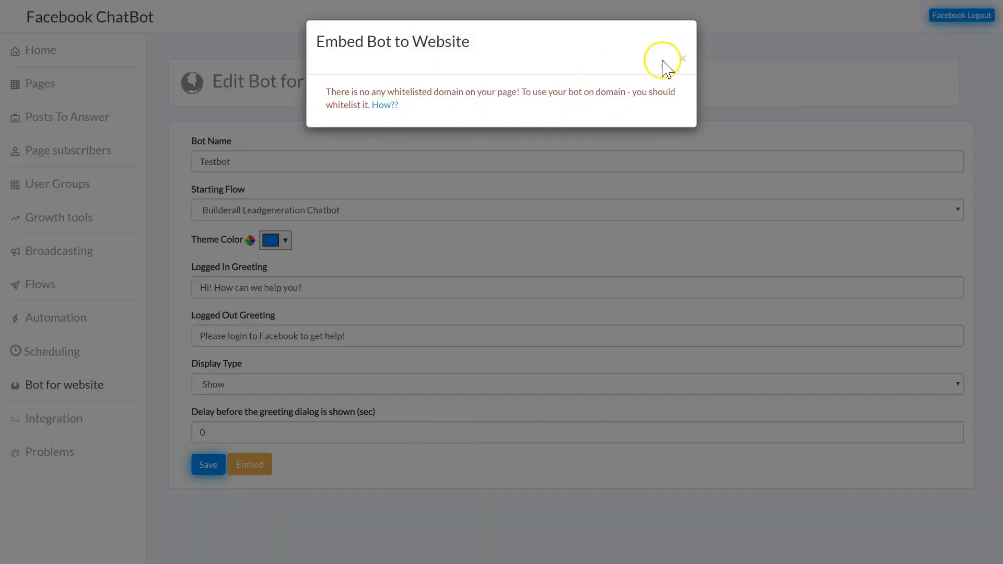
Step: Refresh The Builderall Nomad in the Pages list, then return to Bot for website
left_click(683, 58)
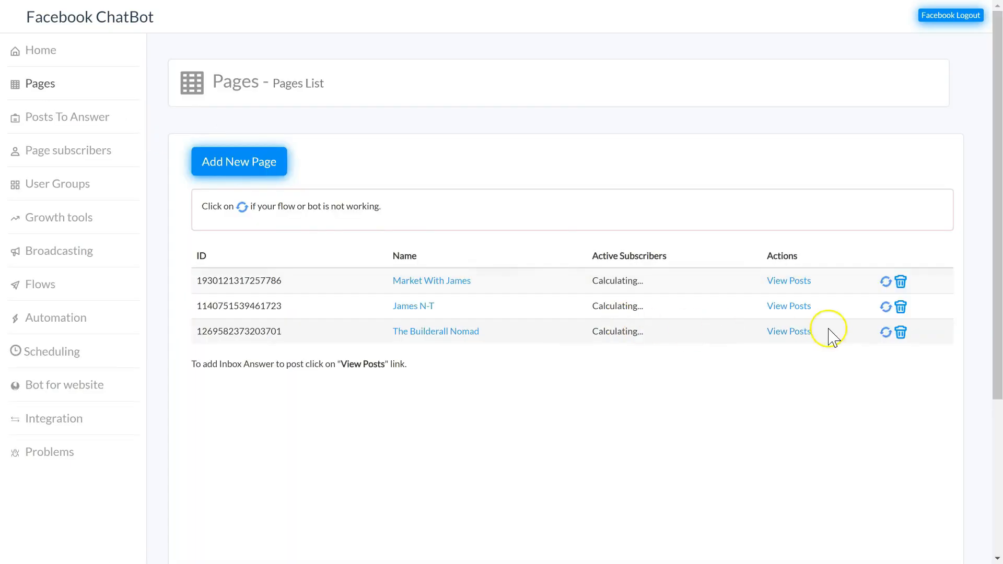
left_click(886, 332)
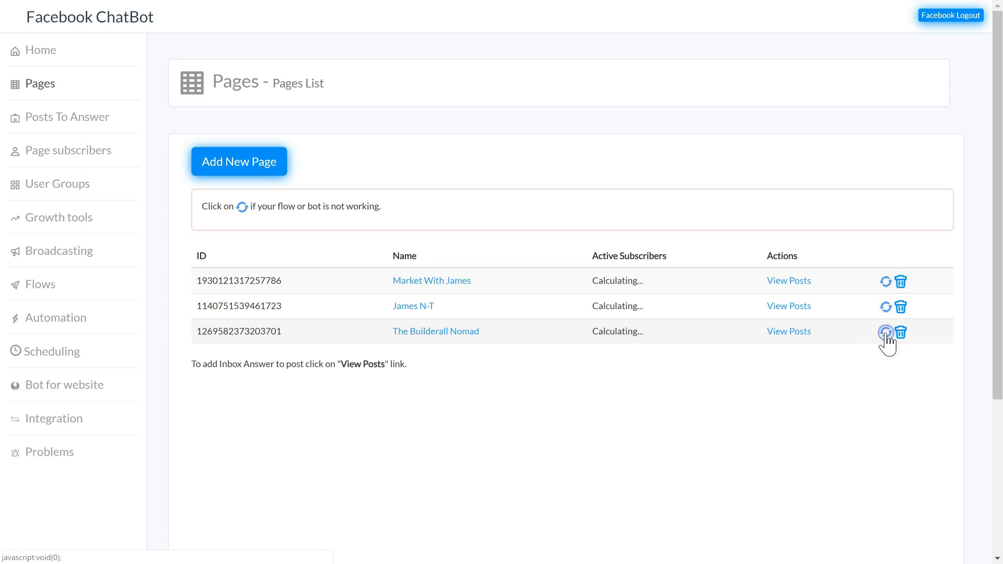
left_click(886, 333)
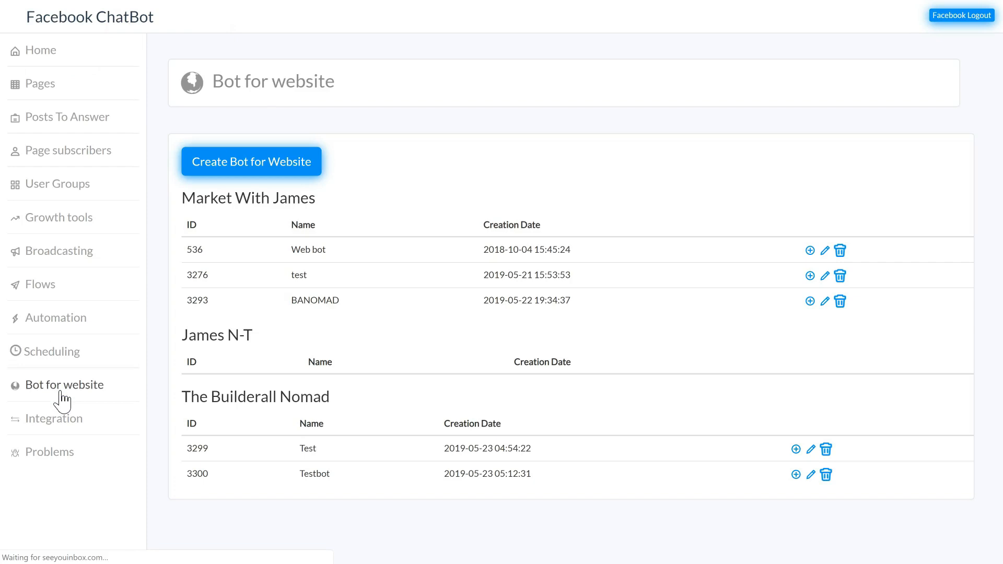
Step: Open Testbot's Embed dialog and copy its embed script to the clipboard
left_click(810, 475)
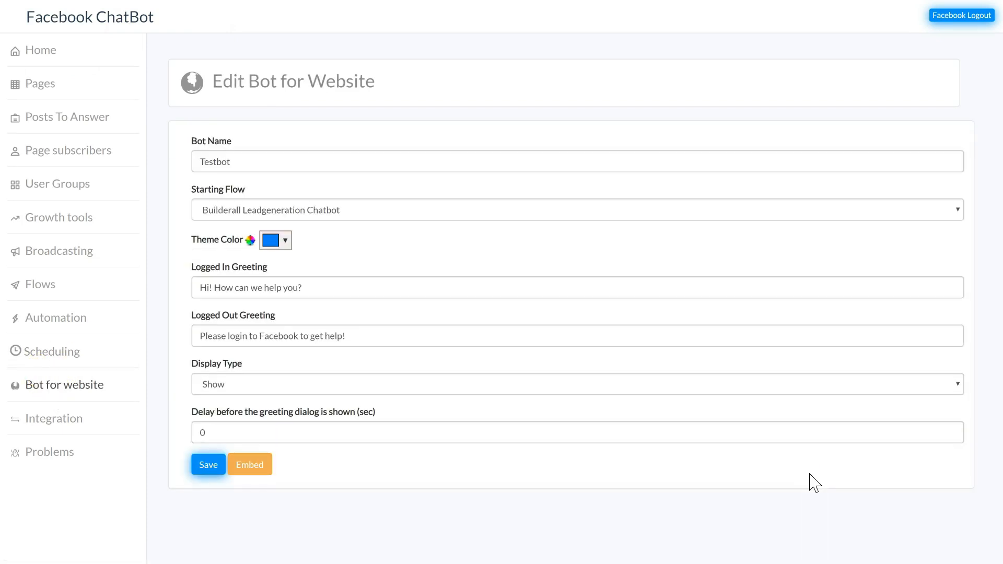
left_click(250, 465)
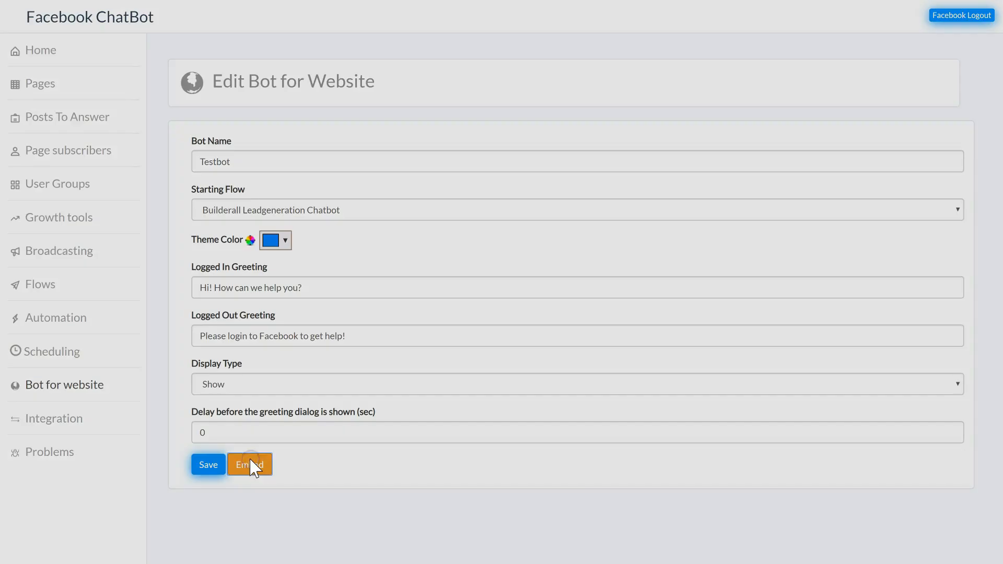
left_click(250, 464)
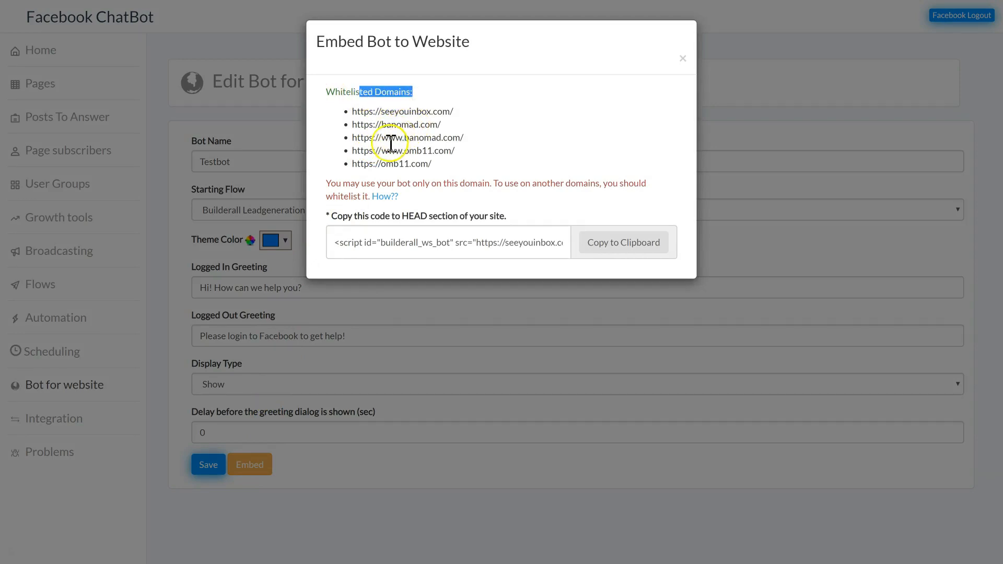
left_click(623, 243)
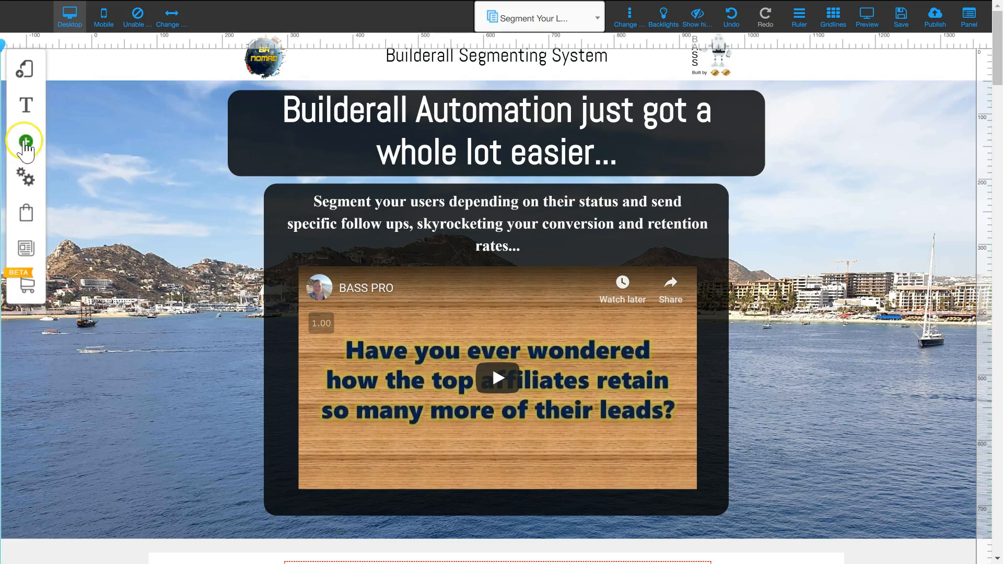
Step: Add a custom HTML element from Apps to hold the Messenger bot code
left_click(26, 141)
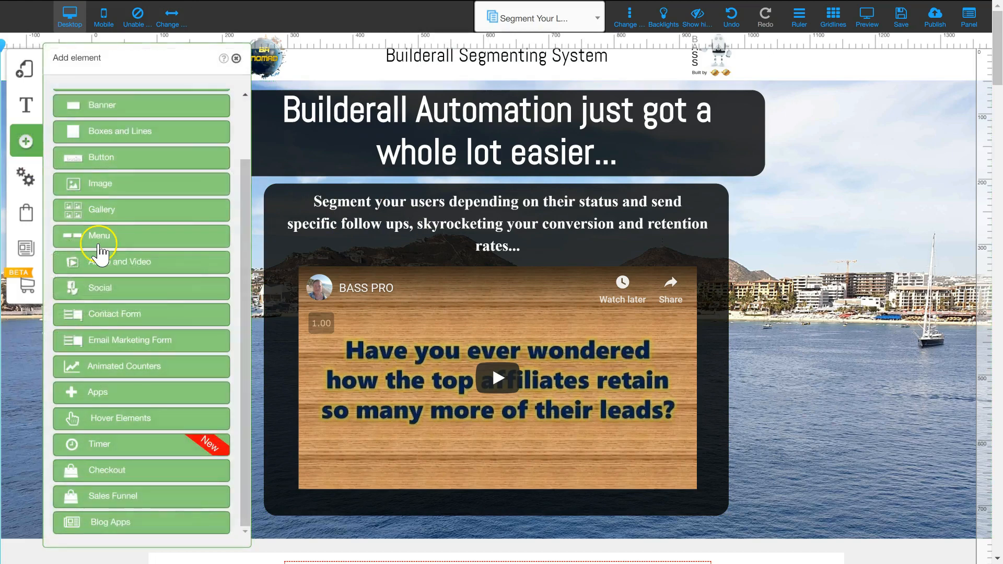
left_click(98, 392)
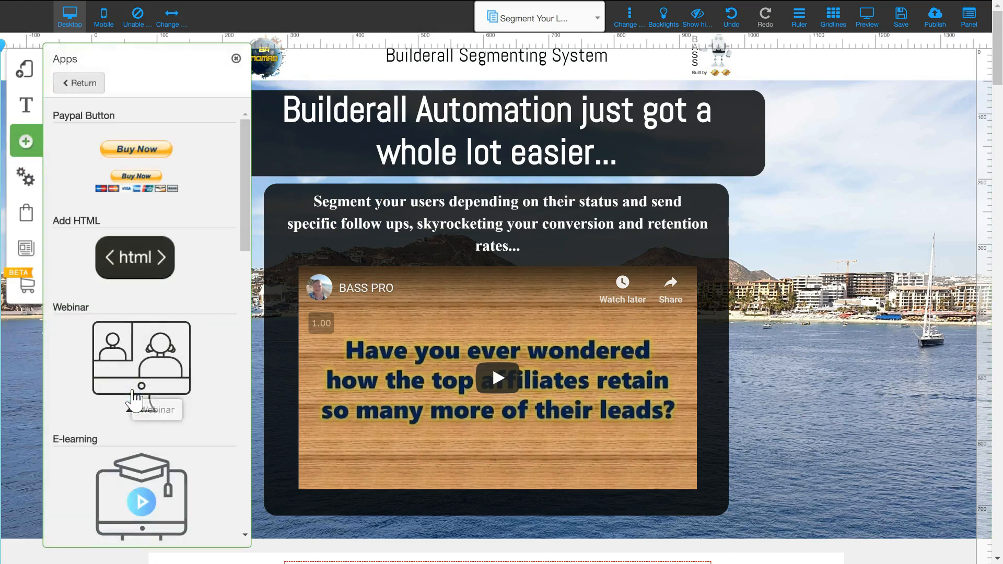
left_click(134, 258)
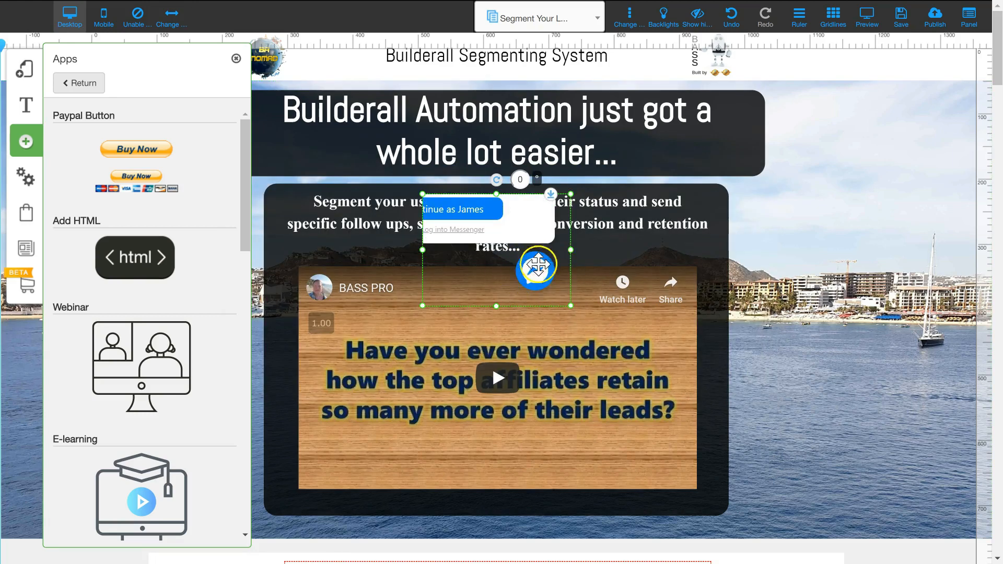
Step: Pin the chatbot HTML element to the page's bottom-right corner
left_click(236, 58)
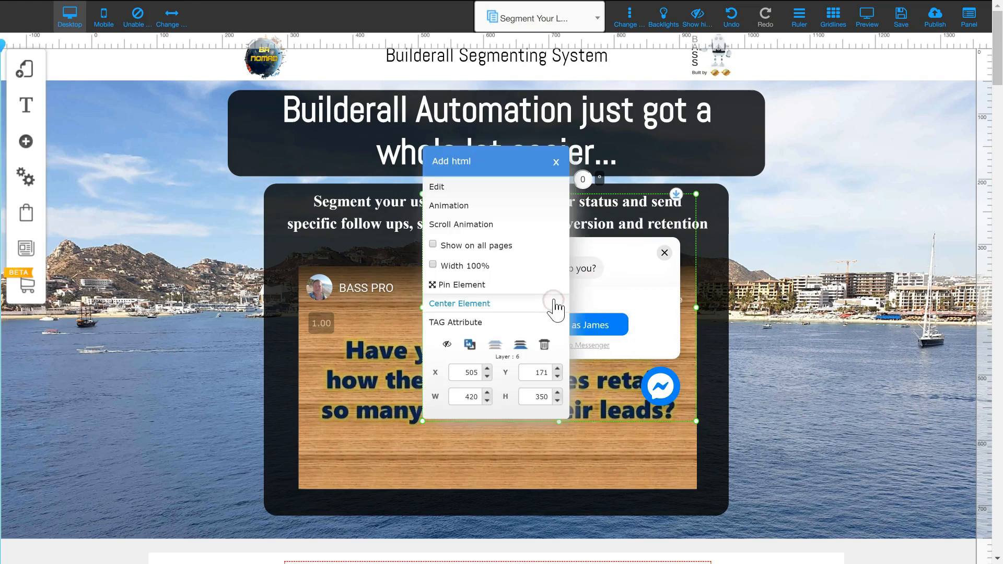
left_click(461, 285)
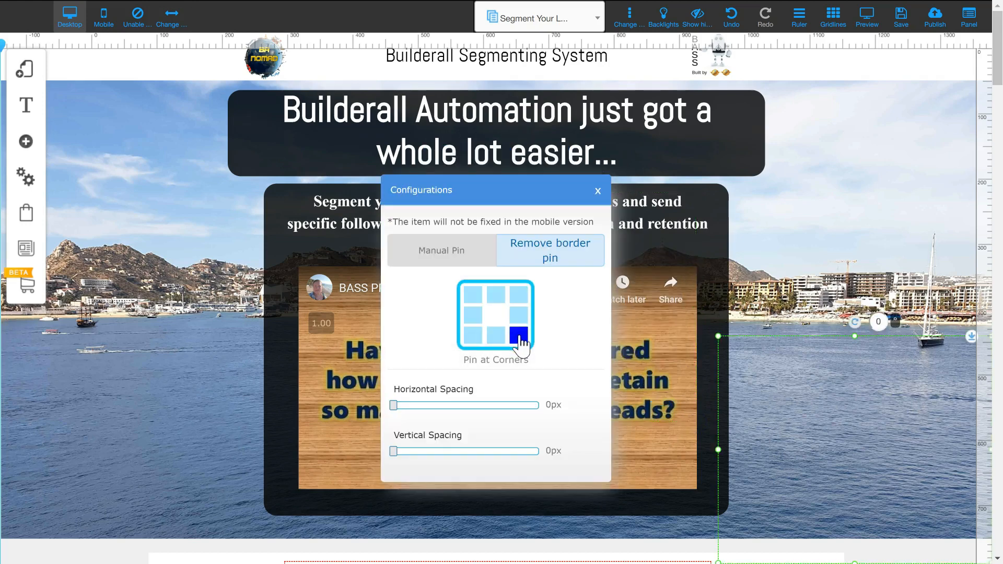
left_click(598, 192)
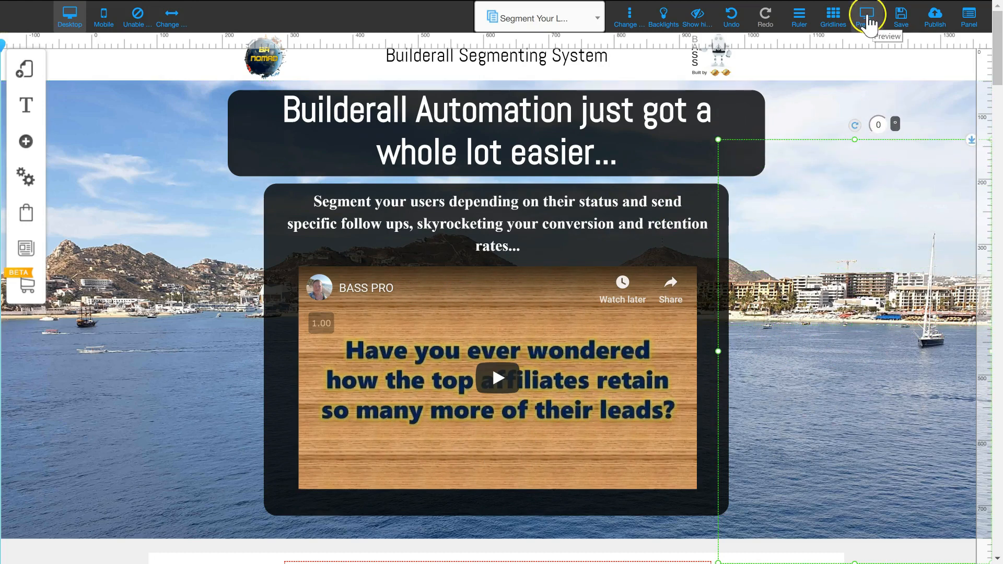
Step: Preview the page and start a Messenger chat with The Builderall Nomad
left_click(869, 14)
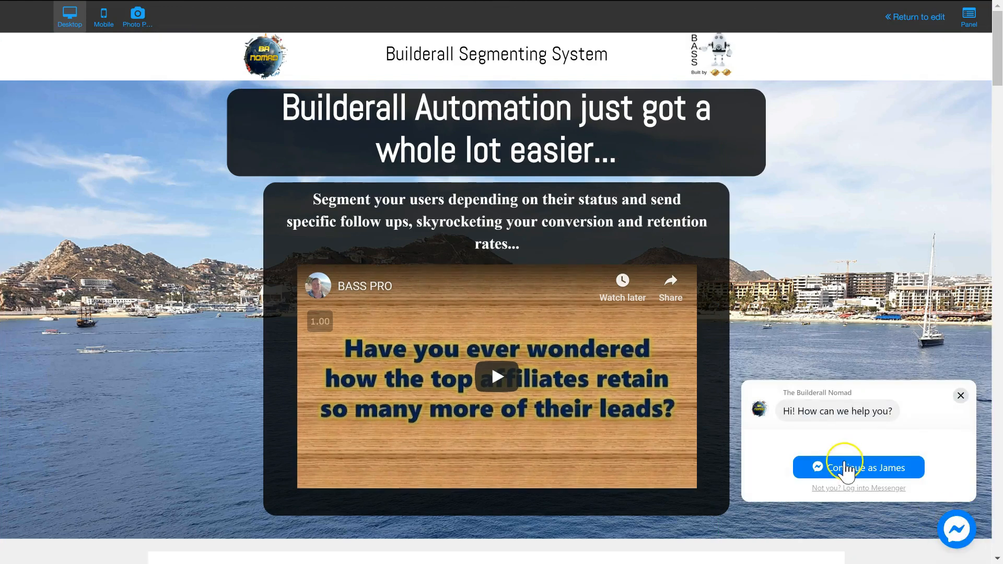
left_click(859, 468)
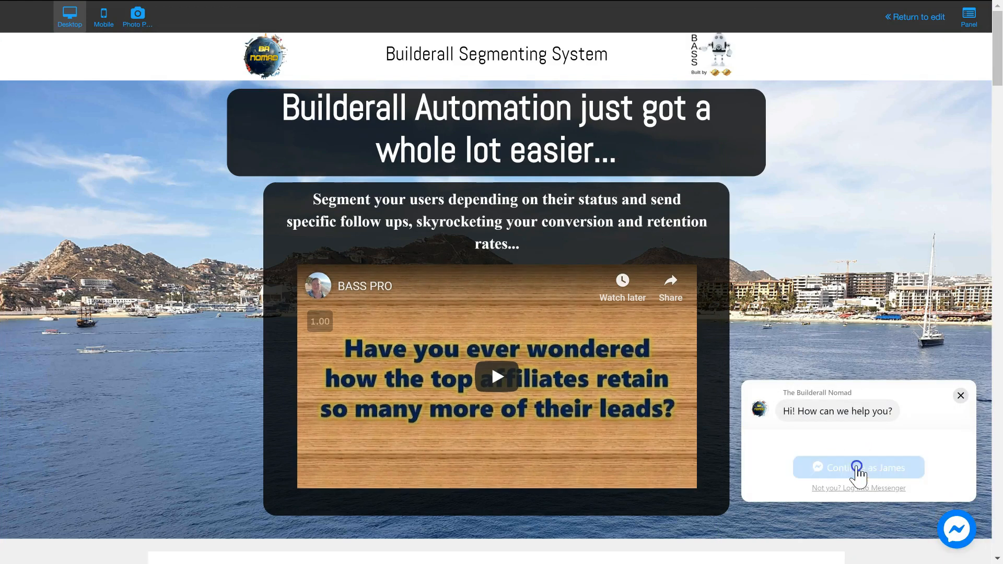
left_click(858, 468)
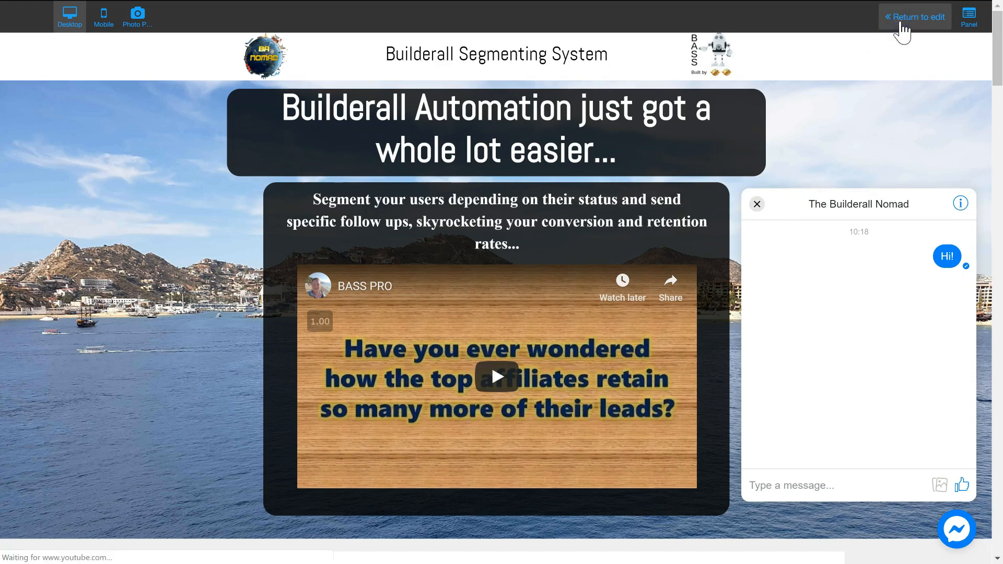
Step: Exit the preview and return to editing the page
left_click(915, 16)
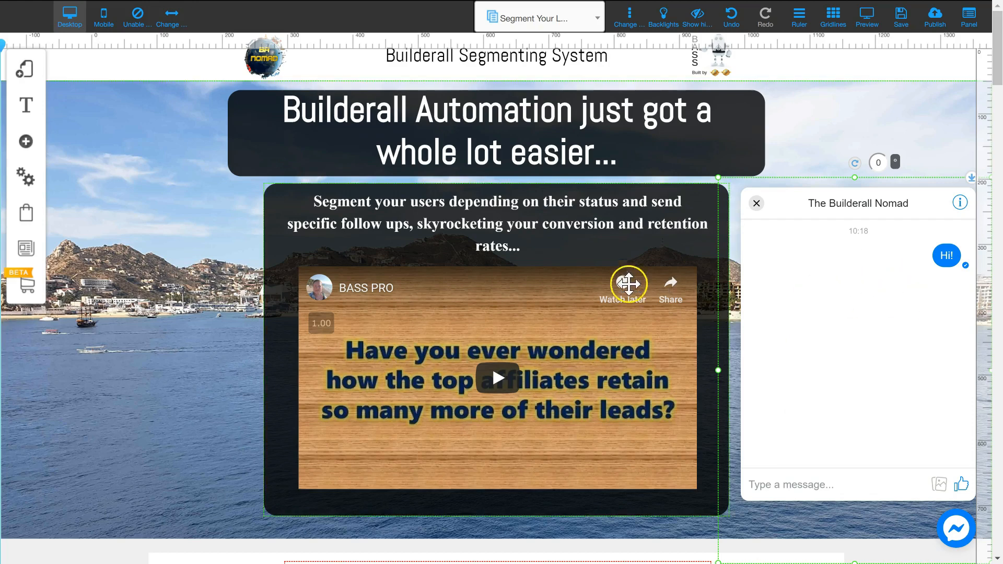
mouse_move(13, 556)
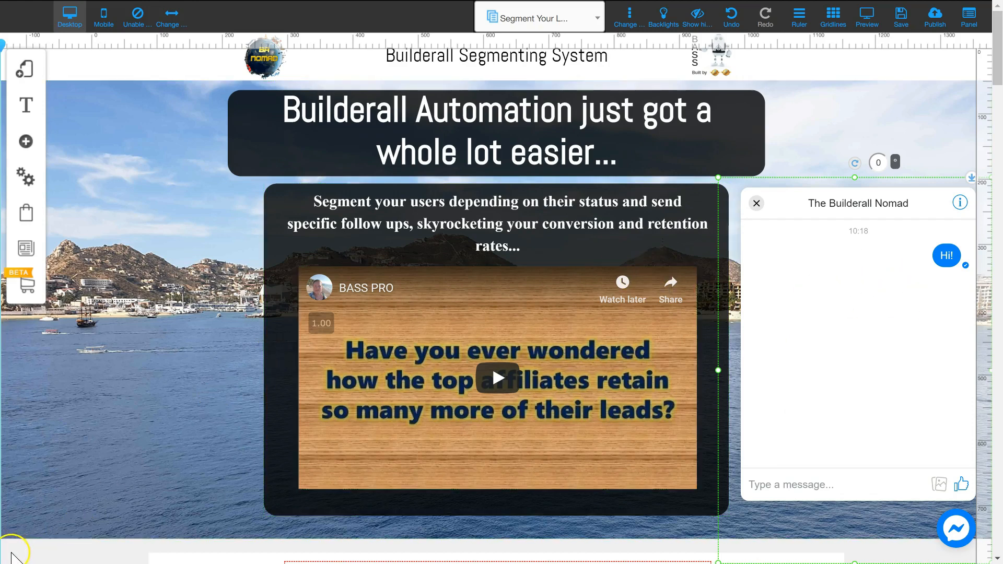